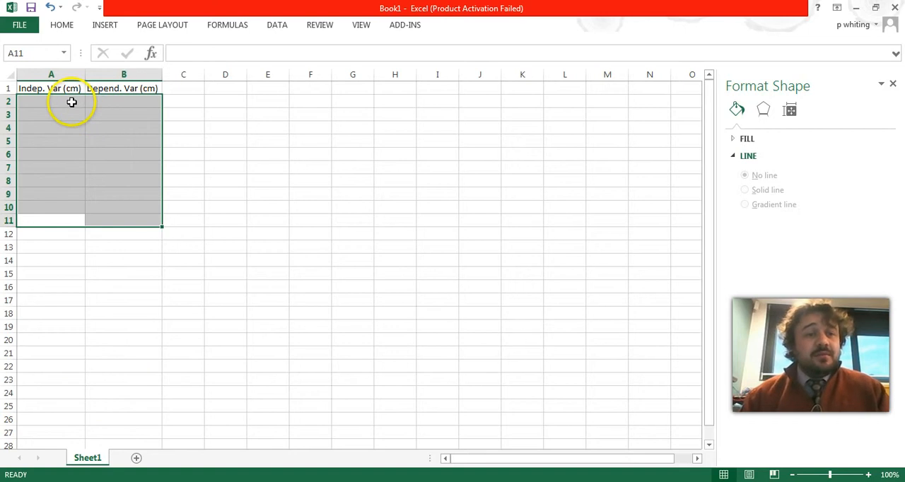
# Paste the measurement data into A1:B11 under the two variable headers.
pyautogui.click(50, 8)
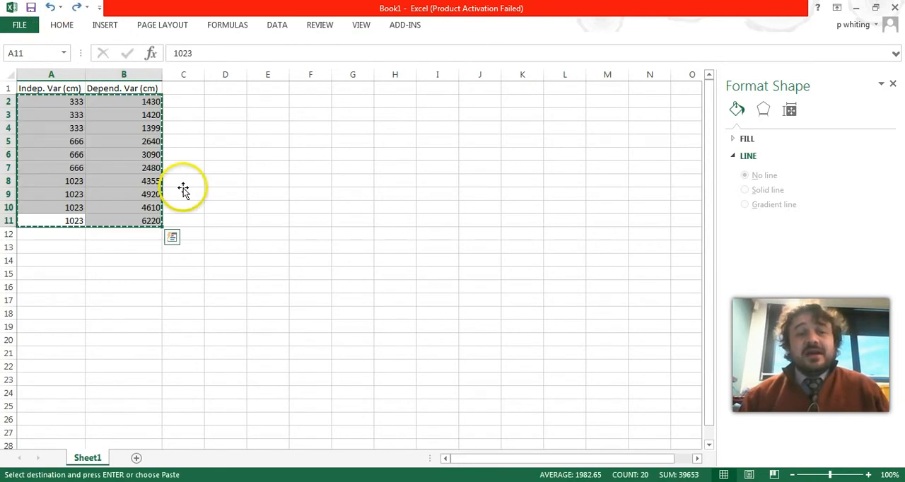
# Inspect the column A values, close the Format Shape pane and select columns A:B for charting.
pyautogui.click(50, 101)
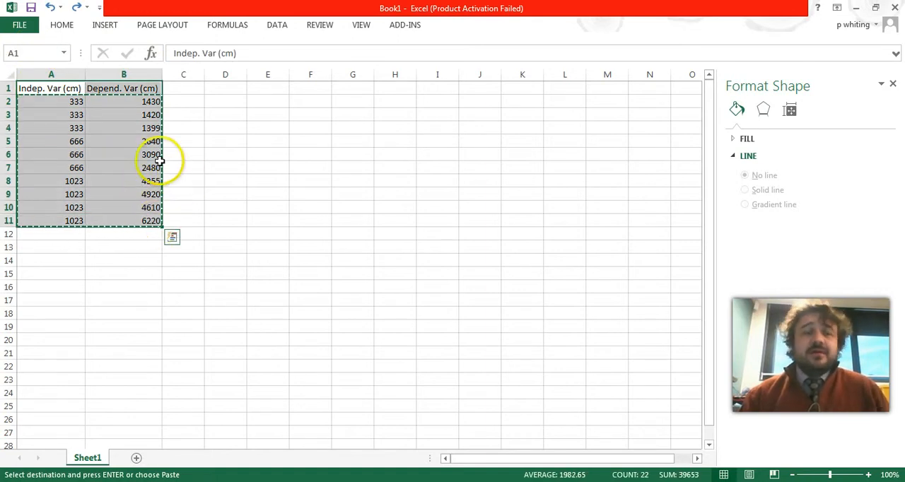
pyautogui.click(51, 114)
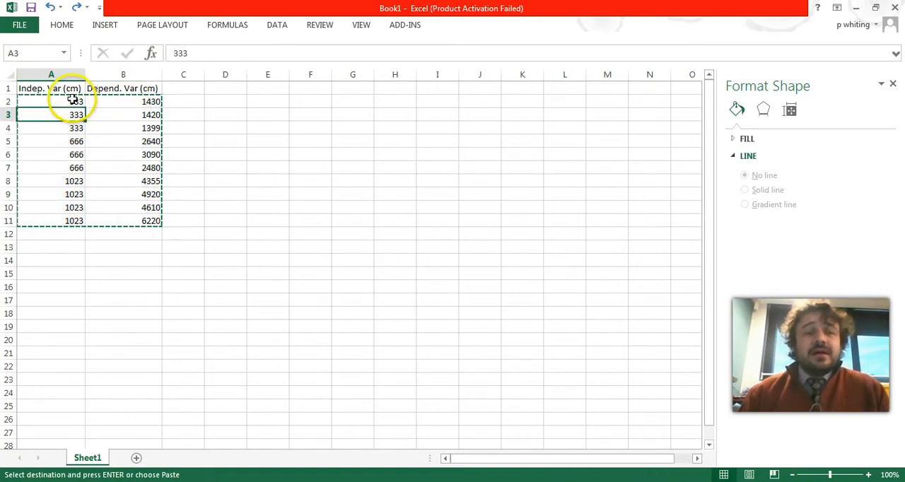
pyautogui.click(51, 102)
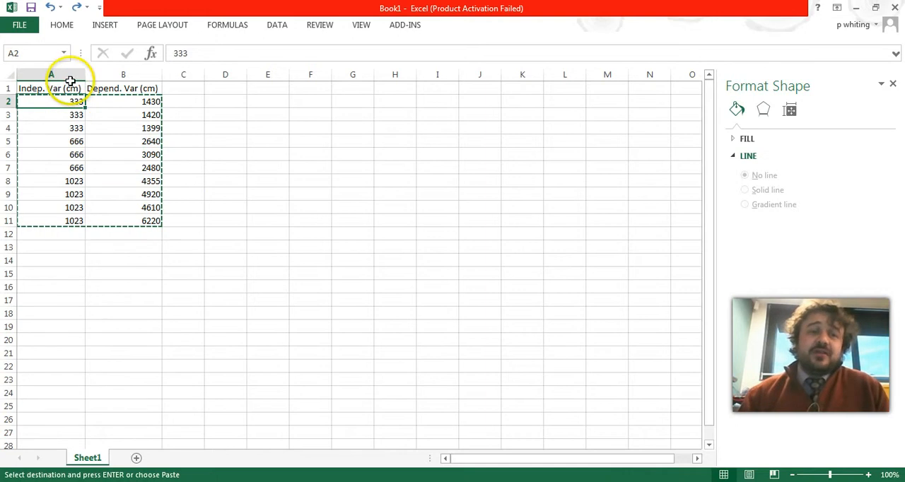
pyautogui.moveTo(76, 154)
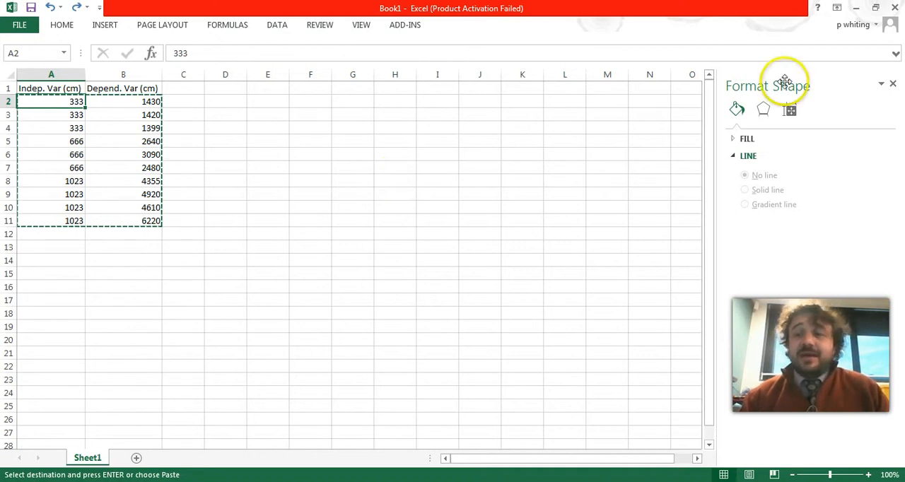
pyautogui.click(891, 83)
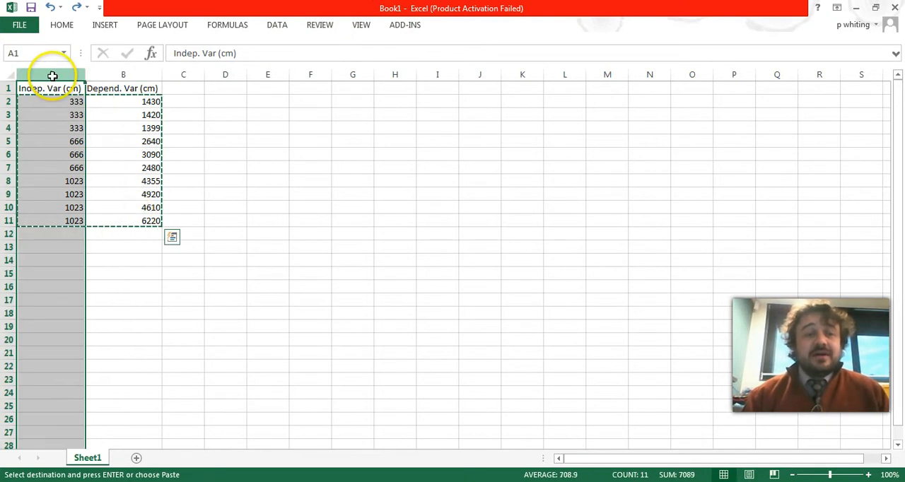
pyautogui.click(123, 87)
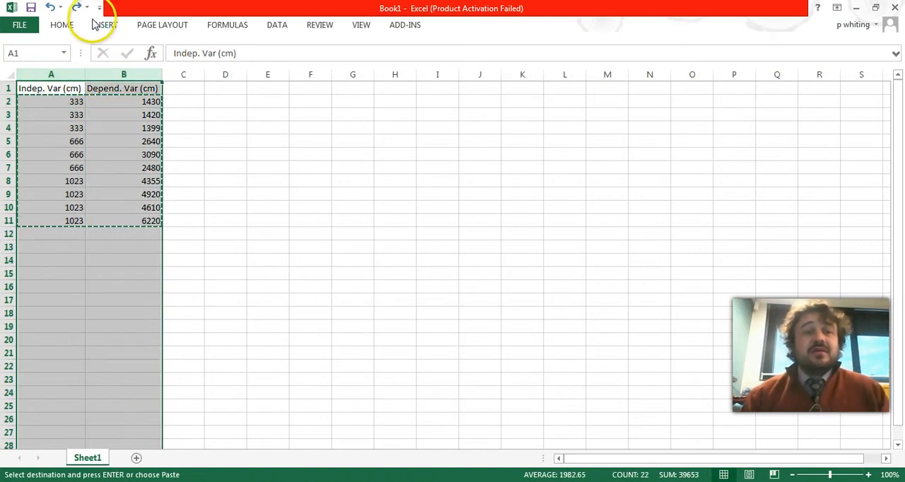
# Insert a Scatter (markers only) chart of the two selected columns.
pyautogui.click(104, 26)
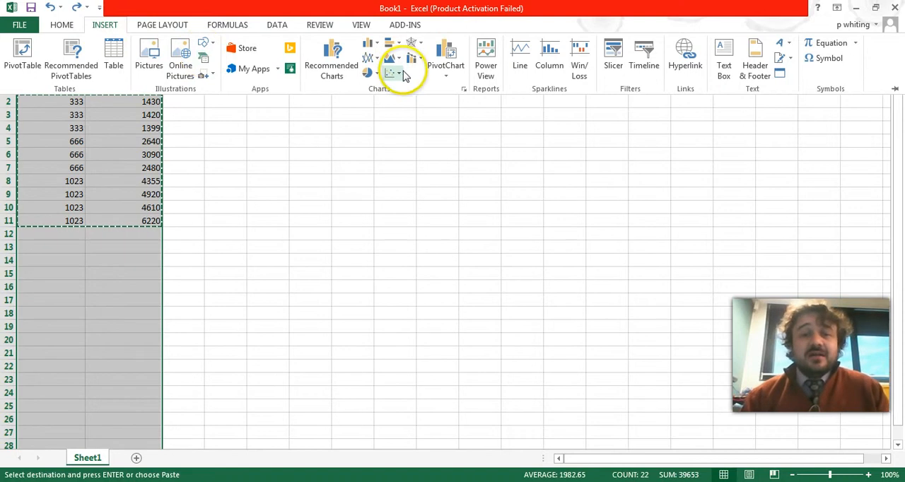
pyautogui.moveTo(393, 73)
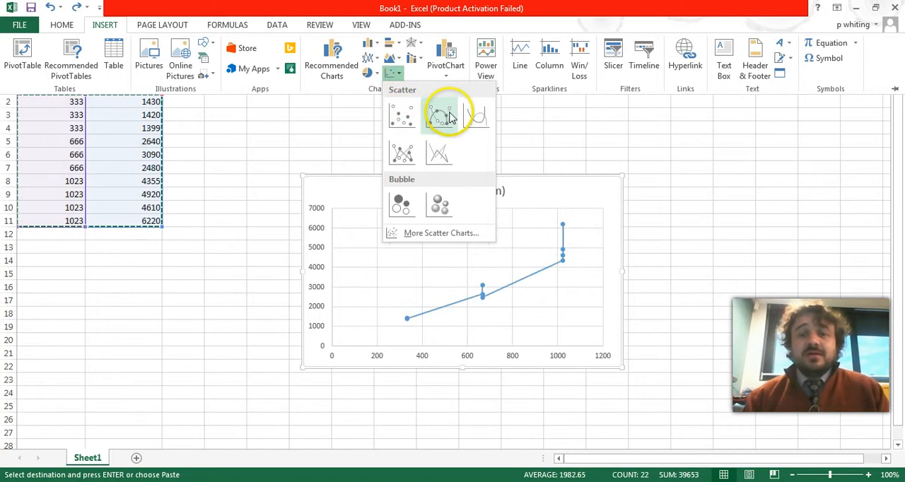
pyautogui.moveTo(403, 153)
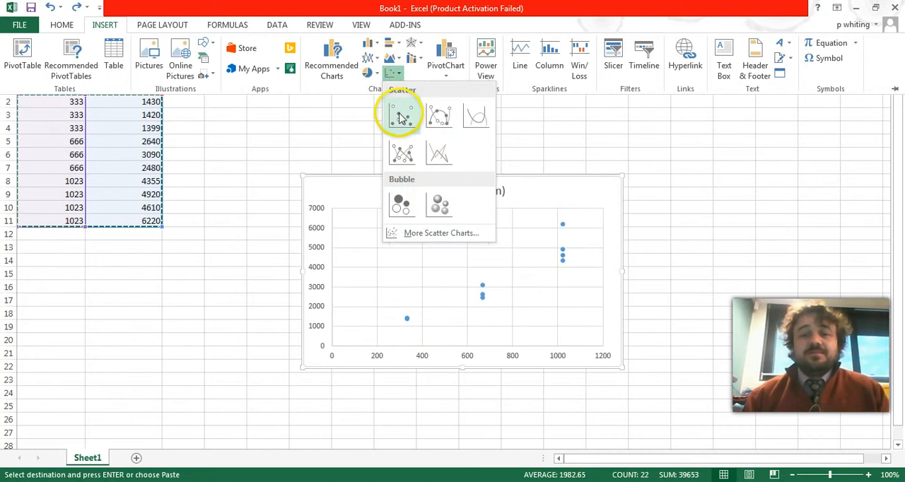
pyautogui.click(400, 114)
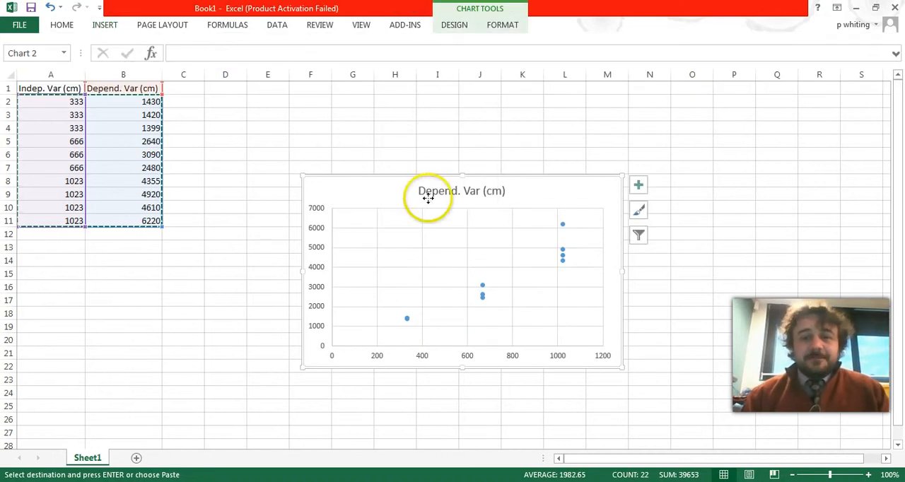
# Replace the chart title text with 'The DV dependent on the IV'.
pyautogui.click(461, 189)
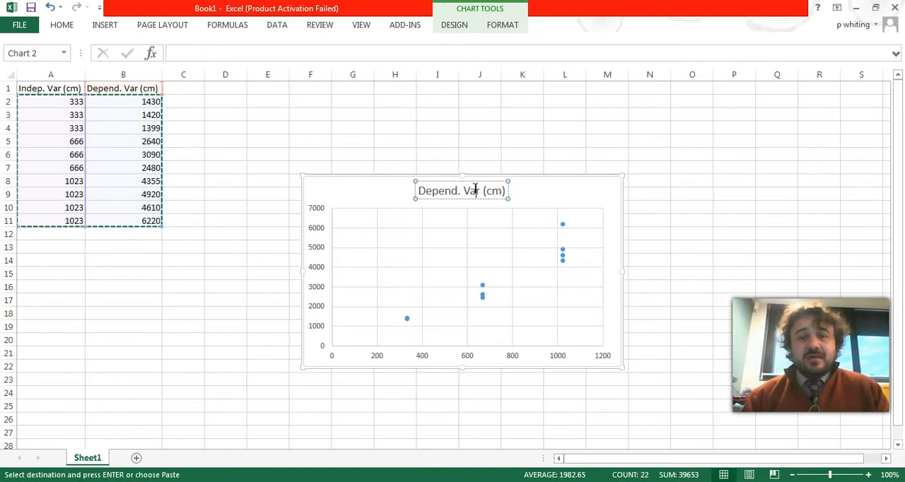
pyautogui.click(460, 190)
pyautogui.write('The Dep')
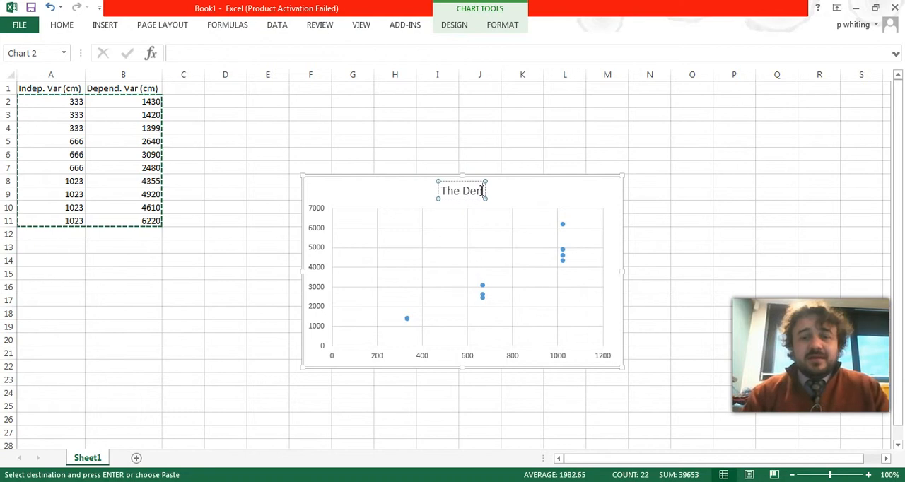
pyautogui.moveTo(464, 191)
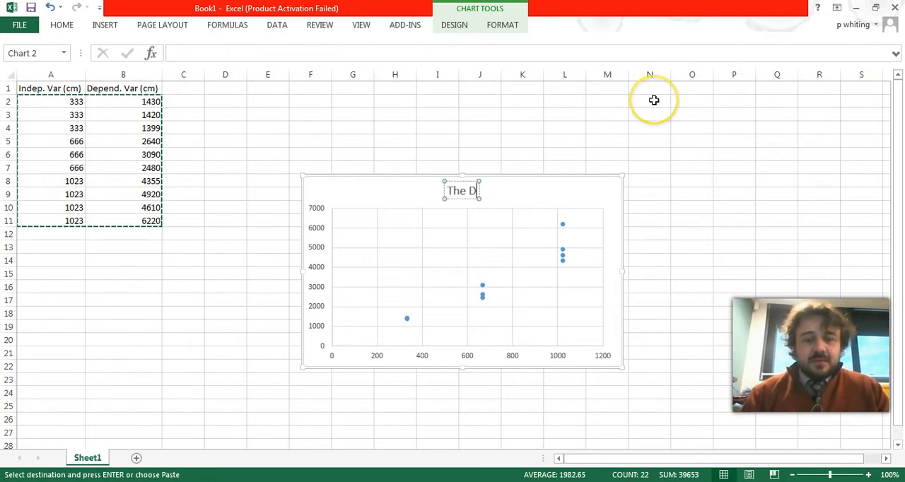
pyautogui.write('V dependent on the IV')
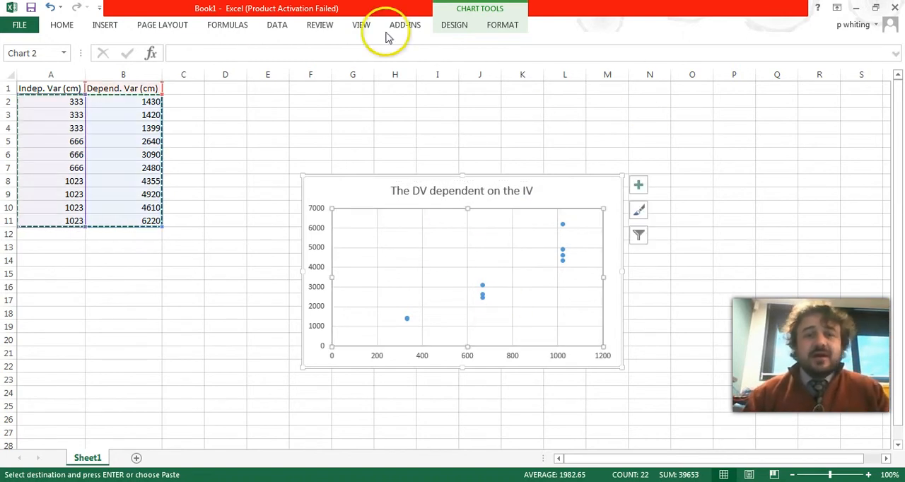
# Browse the Chart Tools Design and Format options and open the Quick Layout gallery.
pyautogui.click(454, 24)
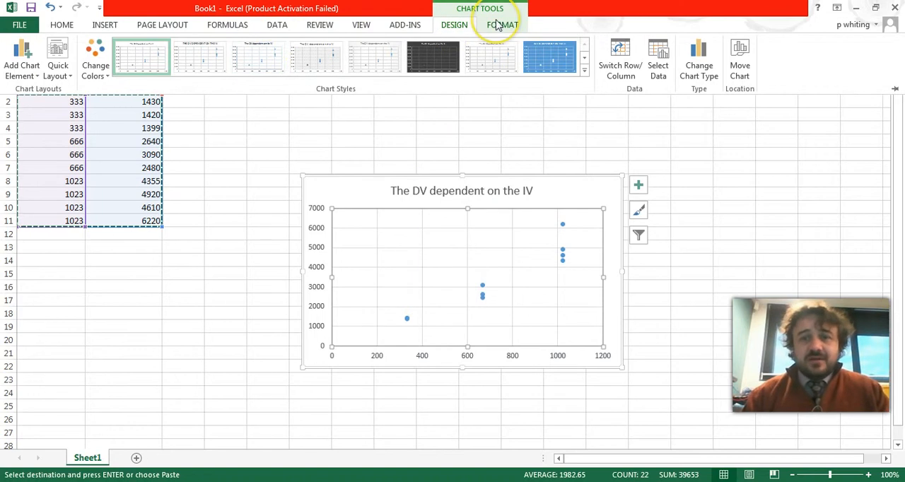
pyautogui.click(503, 24)
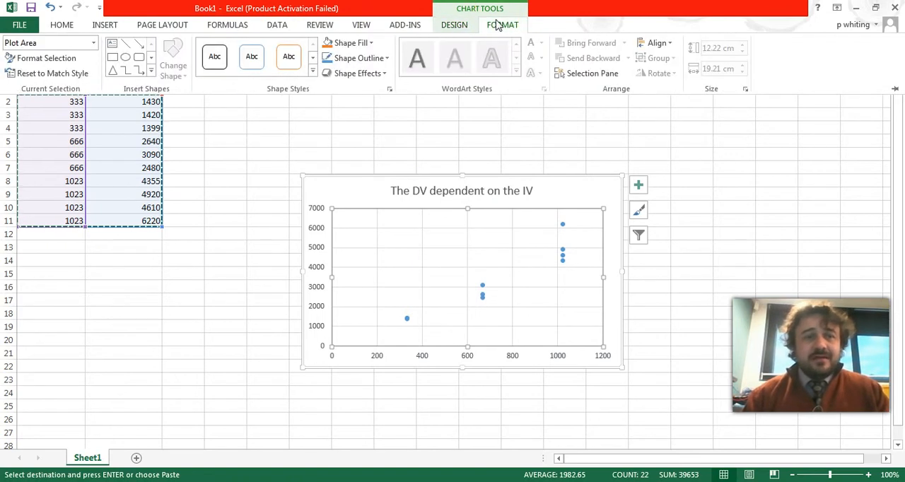
pyautogui.click(454, 26)
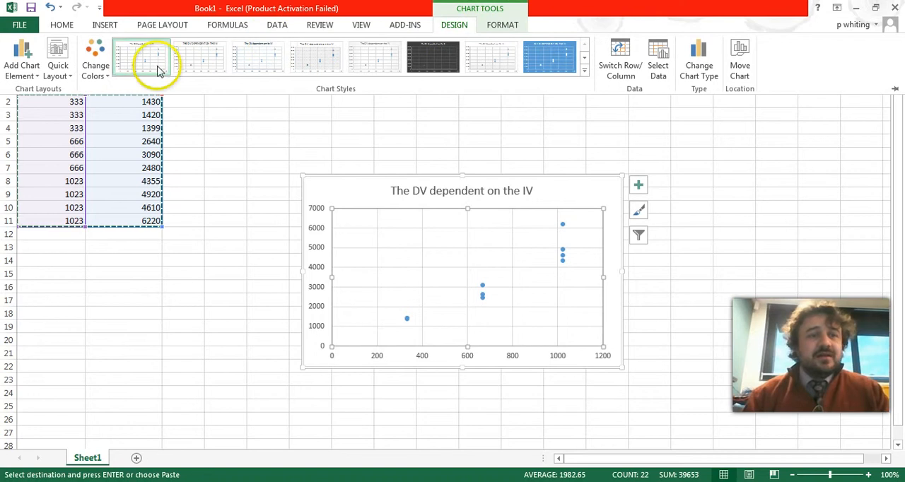
pyautogui.click(57, 59)
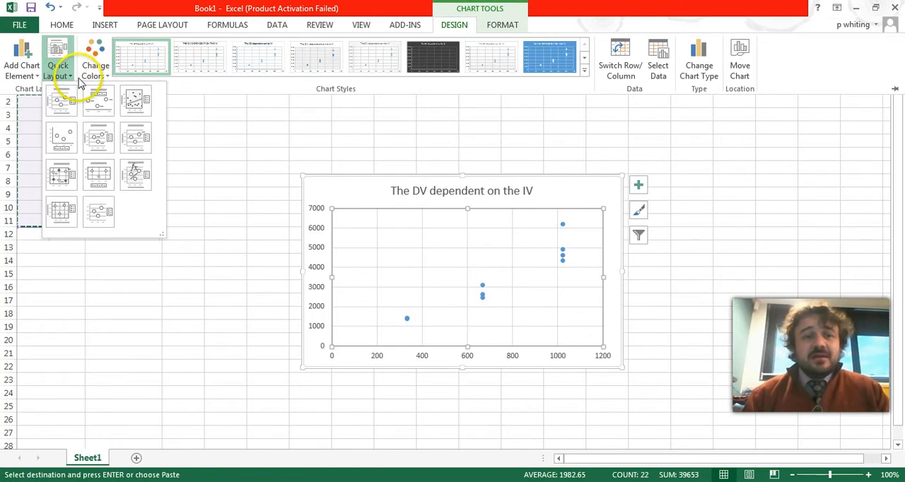
pyautogui.click(136, 98)
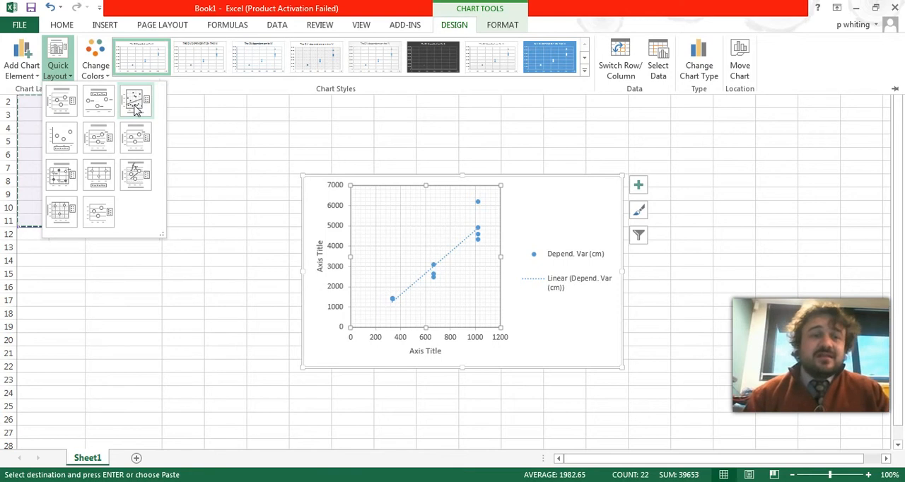
# Preview several preset layouts and apply the one with axis titles and a linear trendline.
pyautogui.click(136, 175)
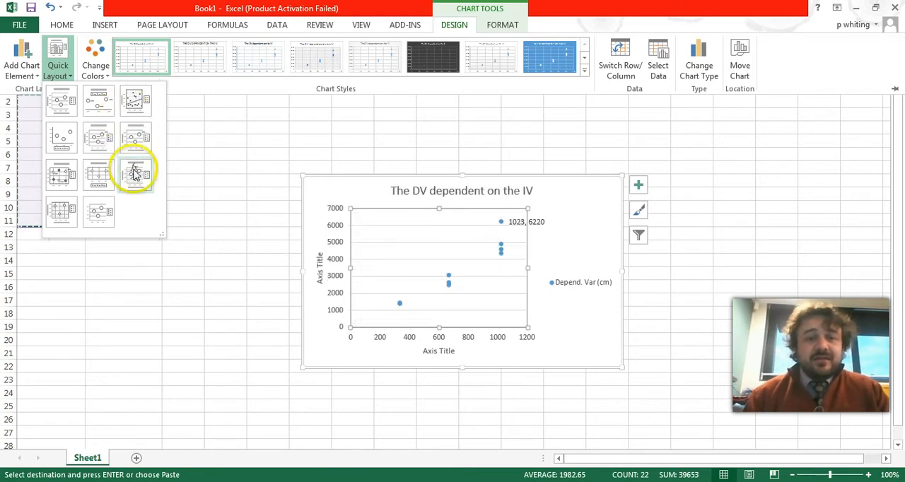
pyautogui.click(135, 172)
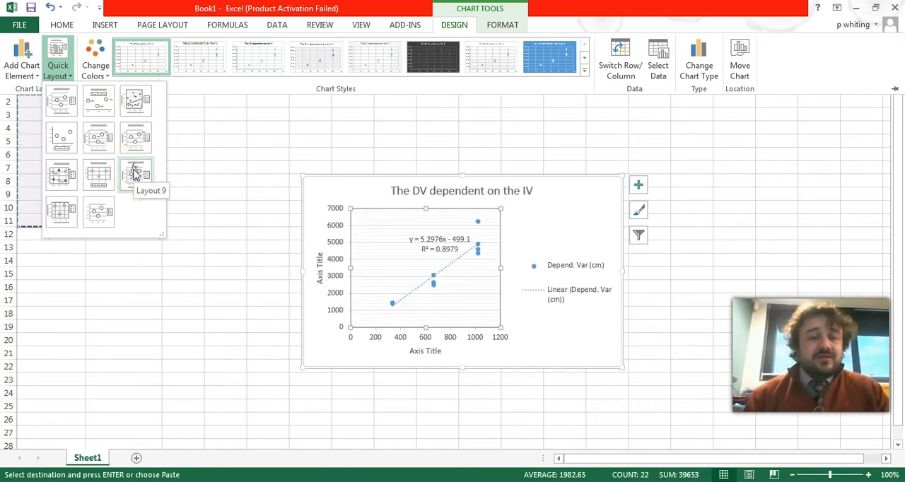
pyautogui.click(99, 176)
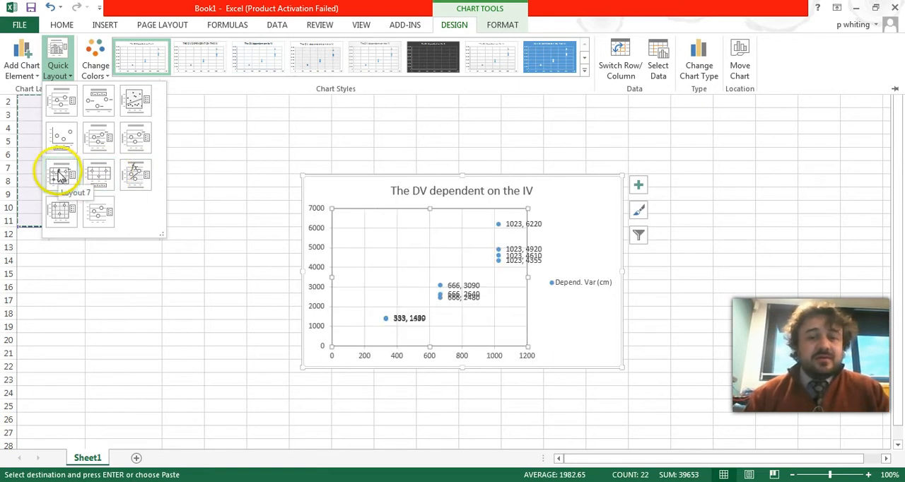
pyautogui.click(99, 99)
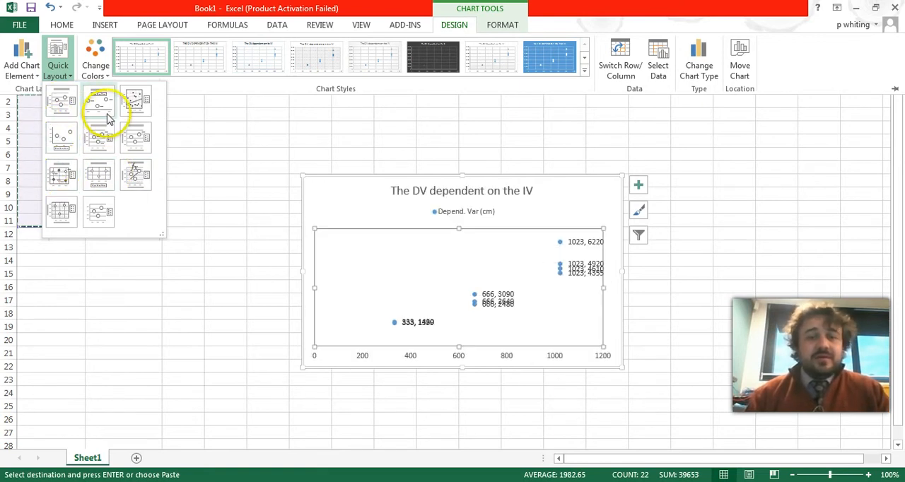
pyautogui.click(136, 99)
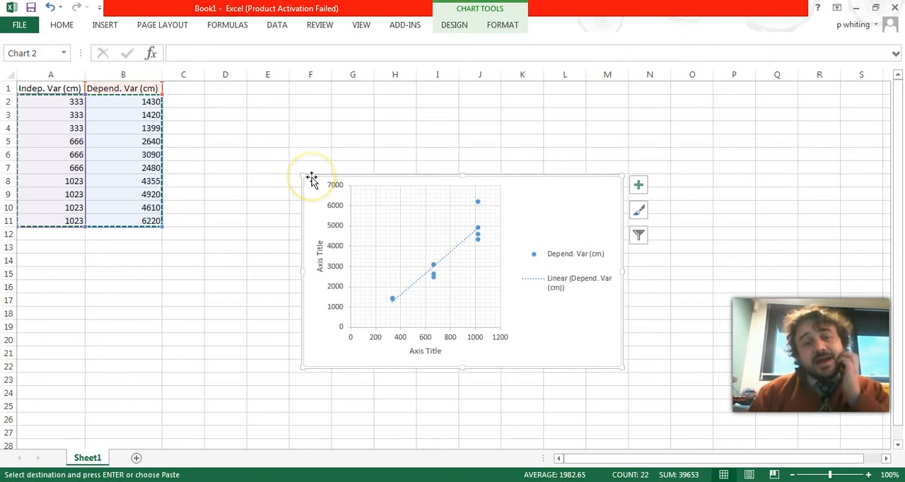
# Move the chart to a new sheet Chart1 via Move Chart from its shortcut menu.
pyautogui.rightClick(311, 181)
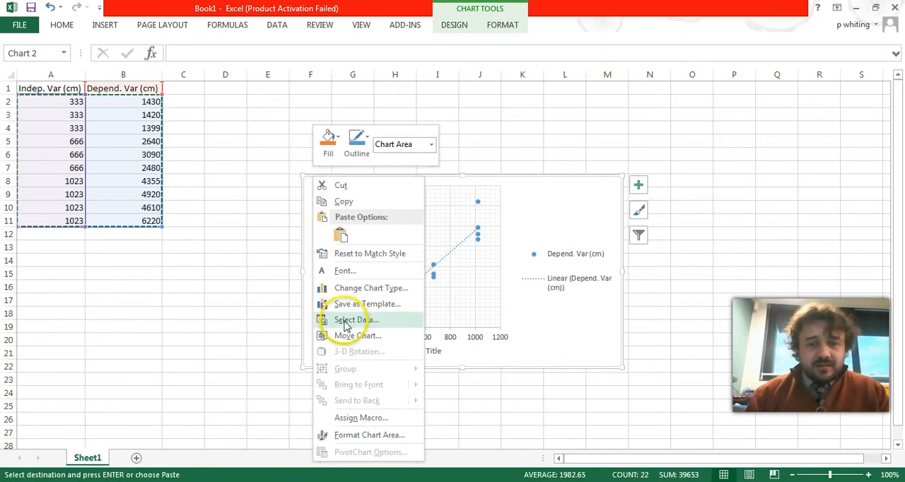
pyautogui.click(356, 335)
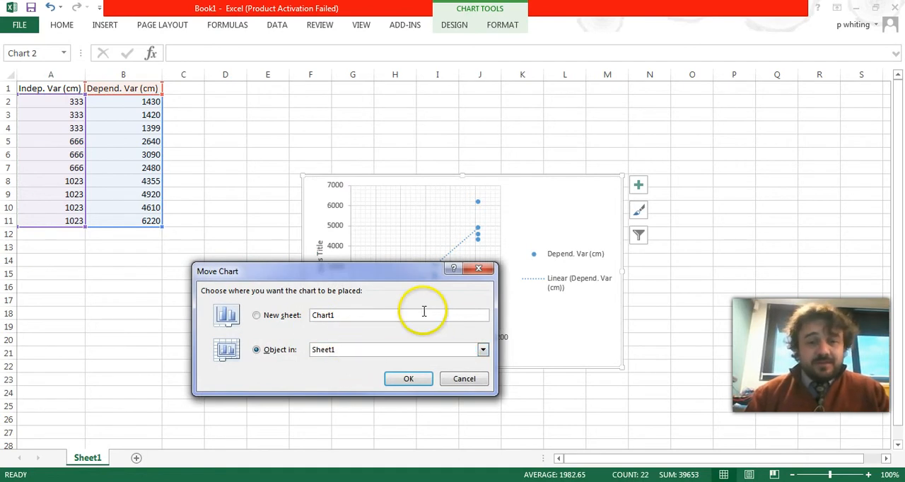
pyautogui.click(257, 315)
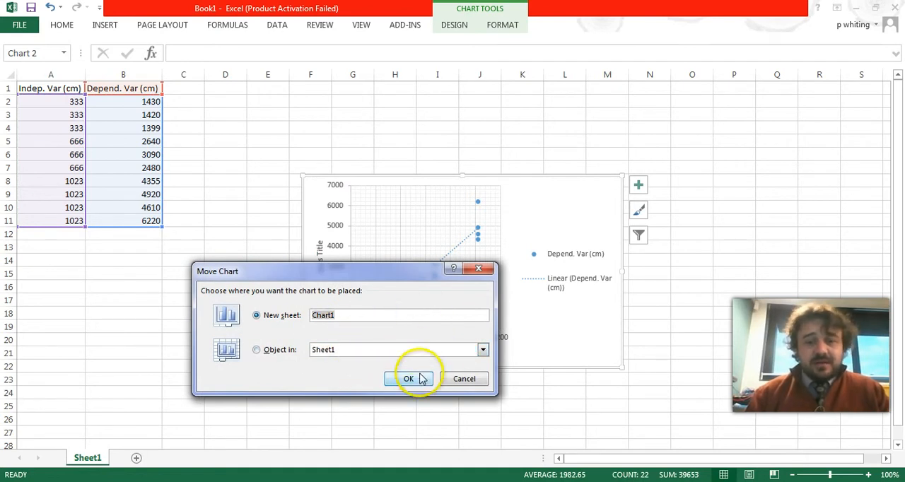
pyautogui.click(407, 379)
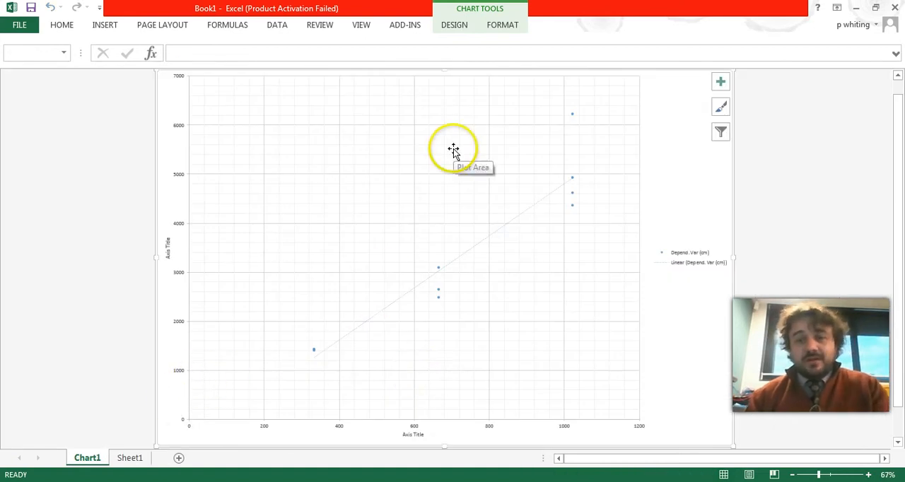
pyautogui.moveTo(596, 183)
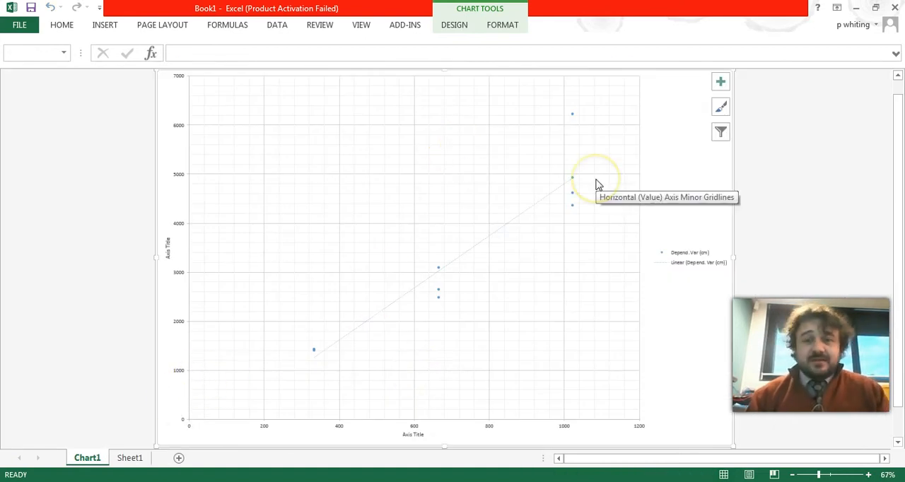
pyautogui.click(721, 80)
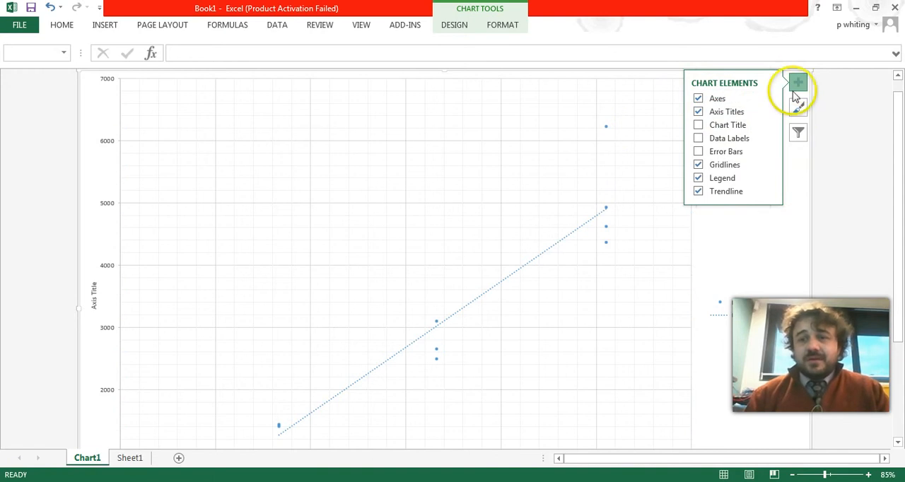
pyautogui.moveTo(718, 99)
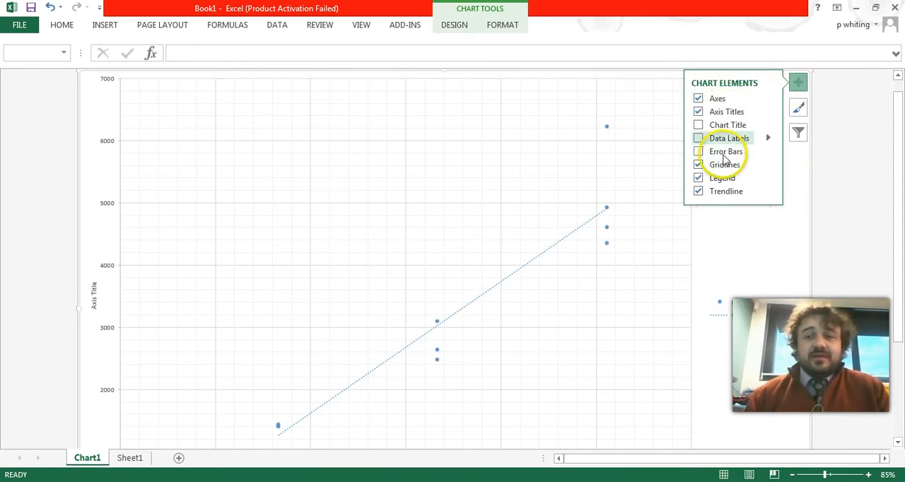
# Tick Chart Title in the Chart Elements list so 'Depend. Var (cm)' shows above the plot.
pyautogui.click(698, 152)
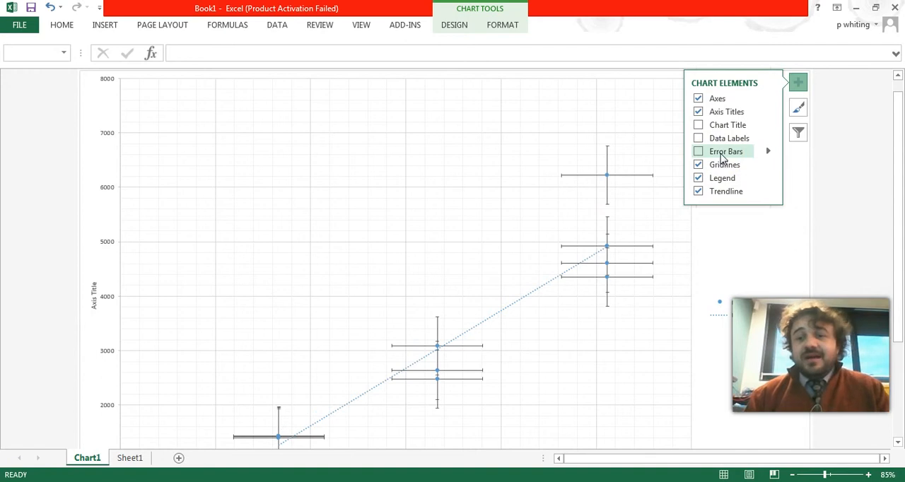
pyautogui.click(699, 138)
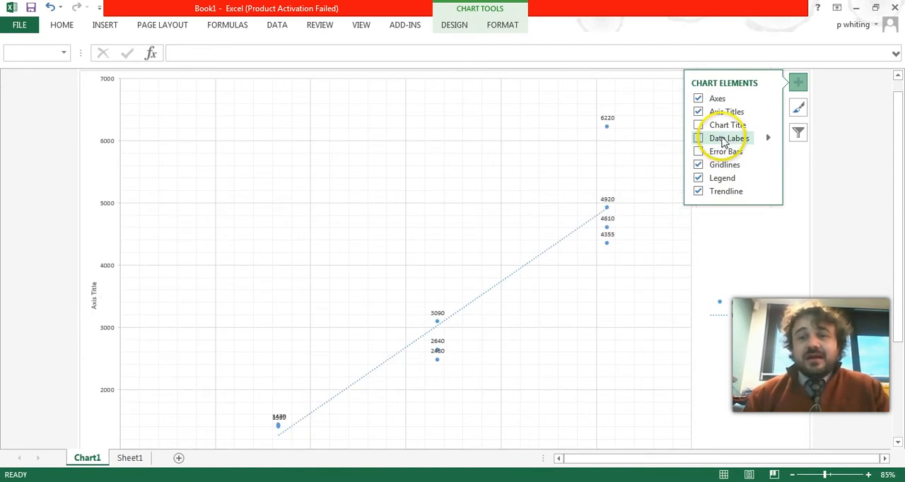
pyautogui.click(698, 138)
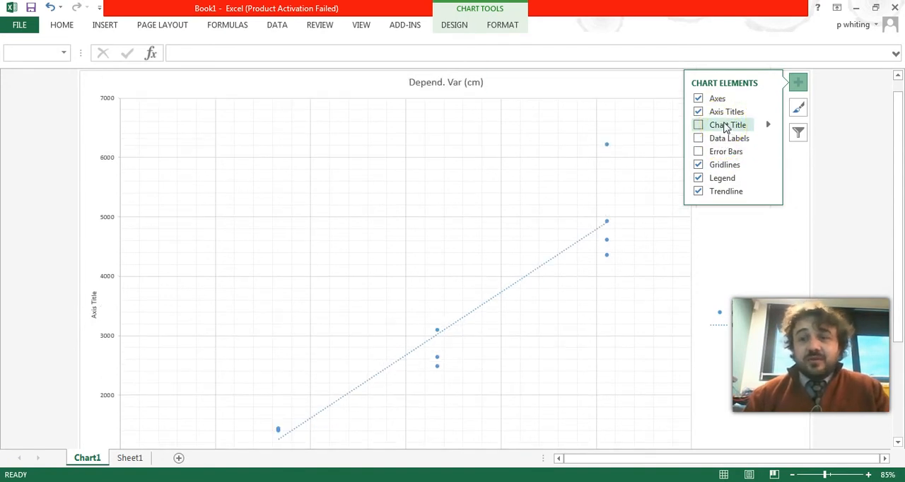
pyautogui.click(698, 124)
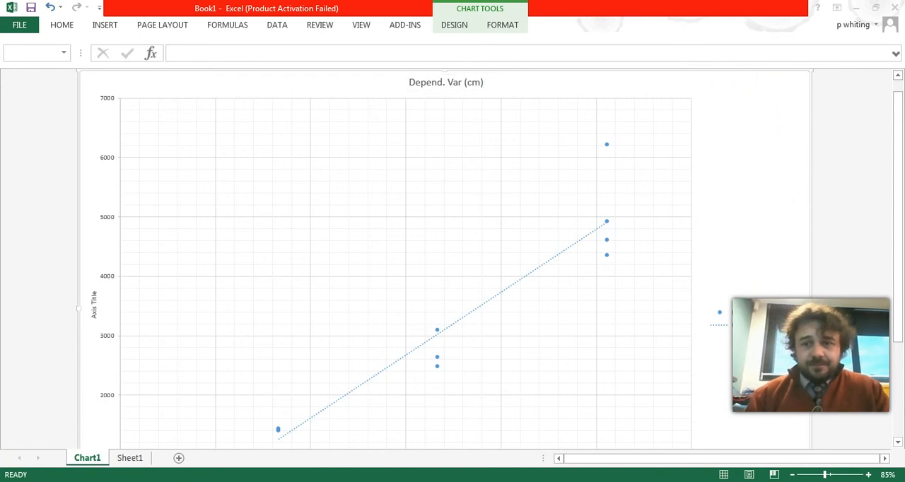
# Edit the horizontal axis title placeholder to read 'Ind. Var (cm)'.
pyautogui.click(445, 81)
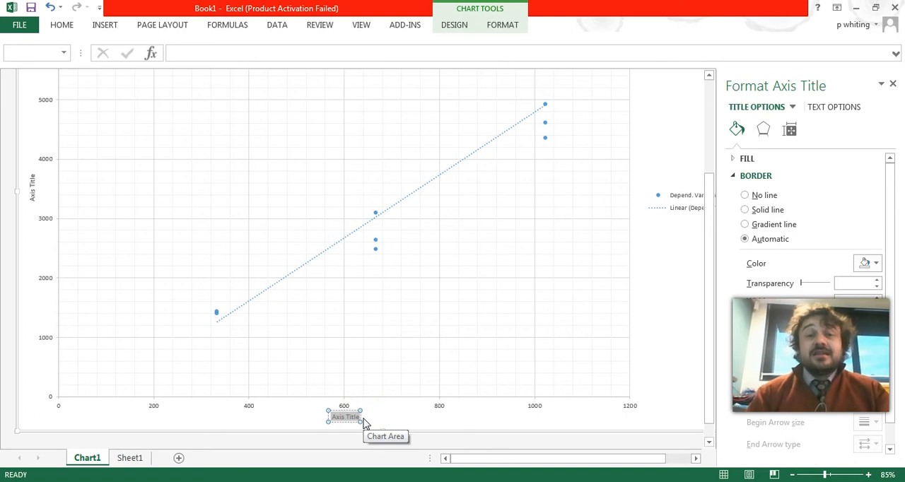
pyautogui.click(345, 416)
pyautogui.write('Ind. Var')
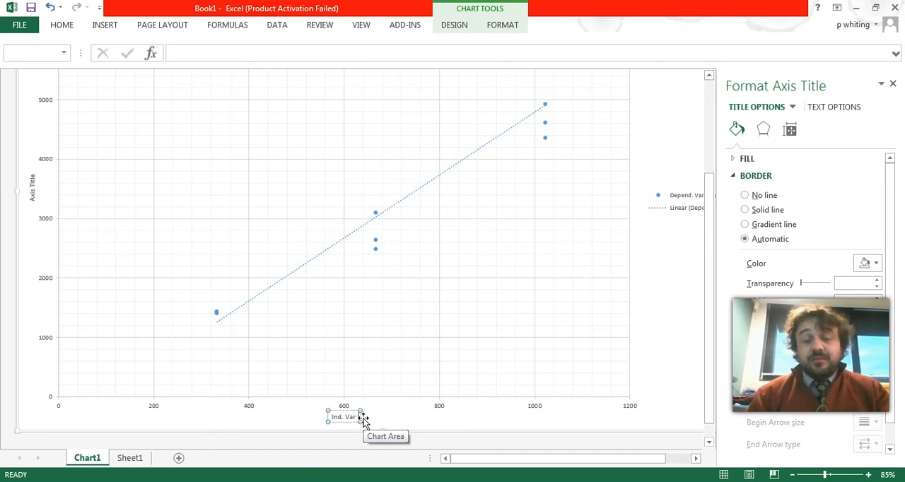
pyautogui.moveTo(544, 413)
pyautogui.write('Dep. Var (cm)')
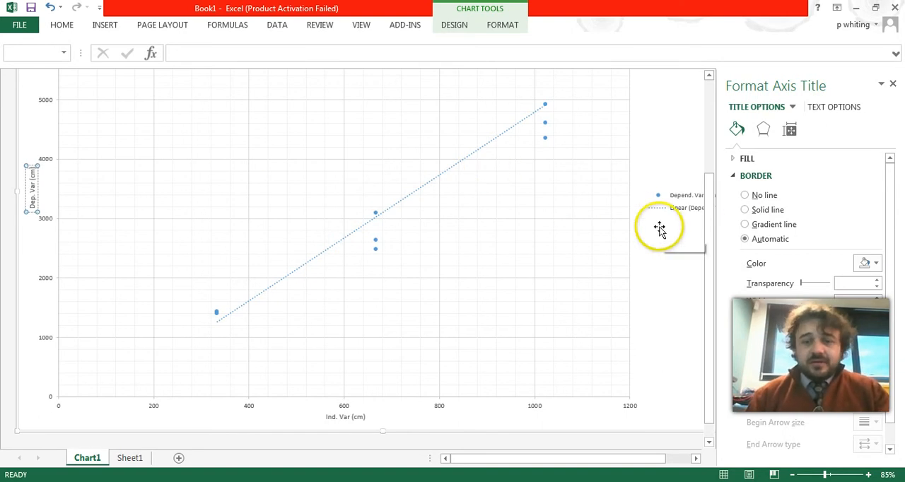
# Select the trendline and set it to a solid line in Format Trendline.
pyautogui.click(658, 208)
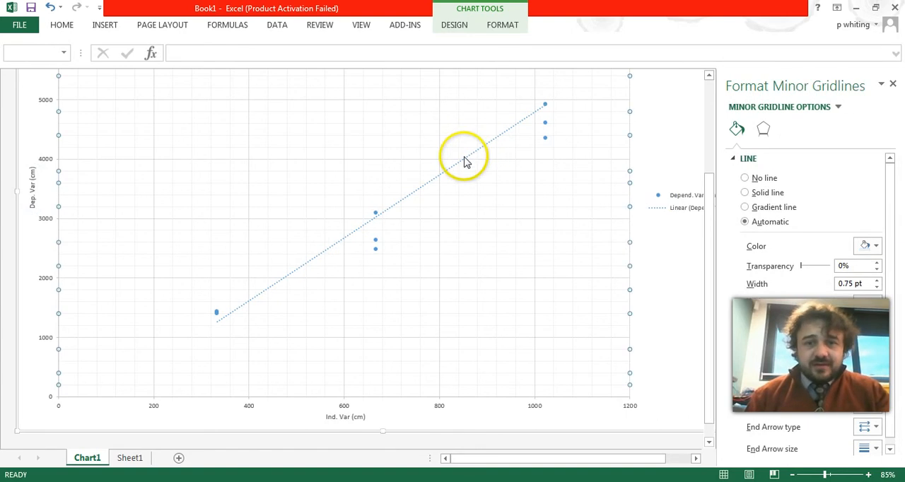
pyautogui.click(463, 162)
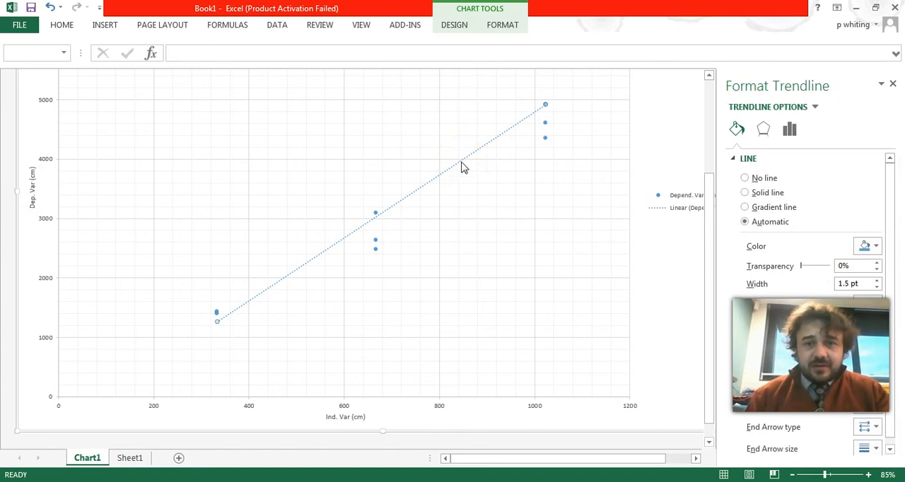
pyautogui.moveTo(854, 318)
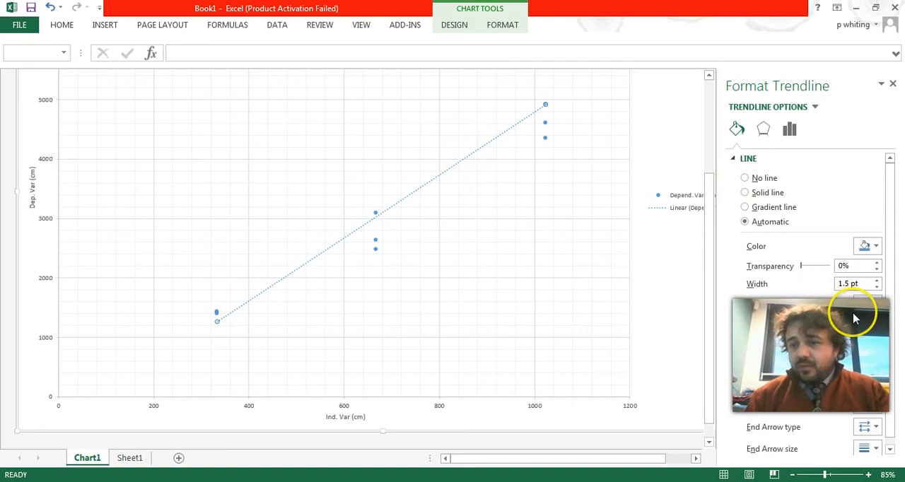
pyautogui.moveTo(868, 346)
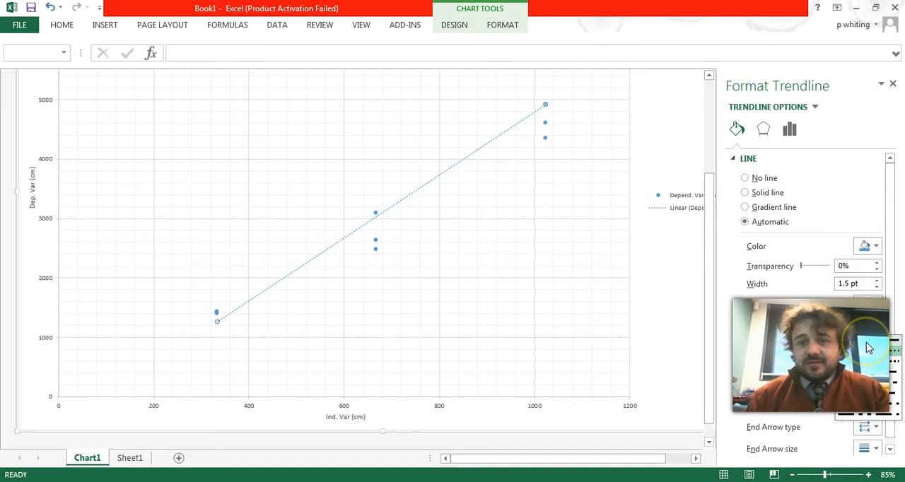
pyautogui.click(744, 193)
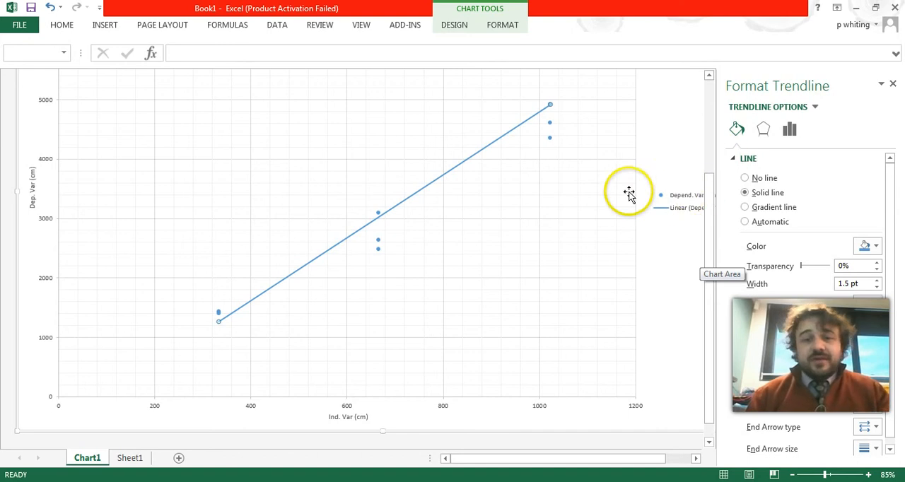
# Select the chart legend and delete it.
pyautogui.click(678, 195)
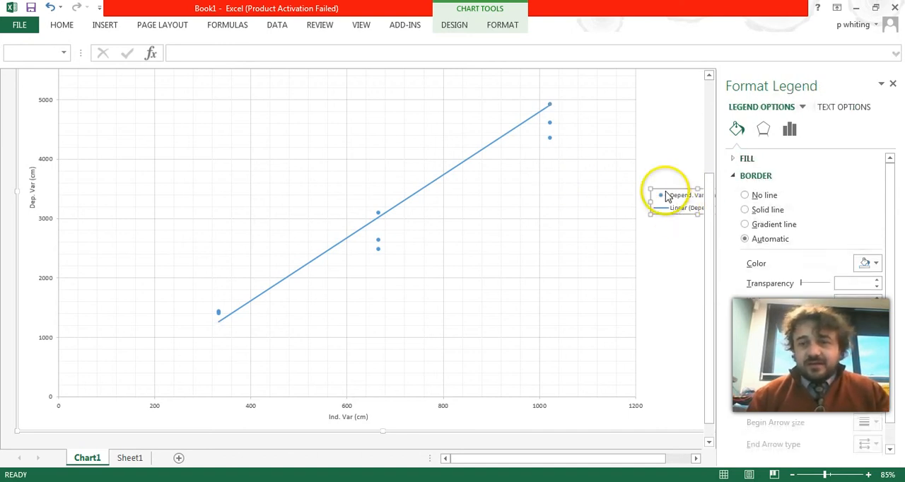
pyautogui.click(662, 195)
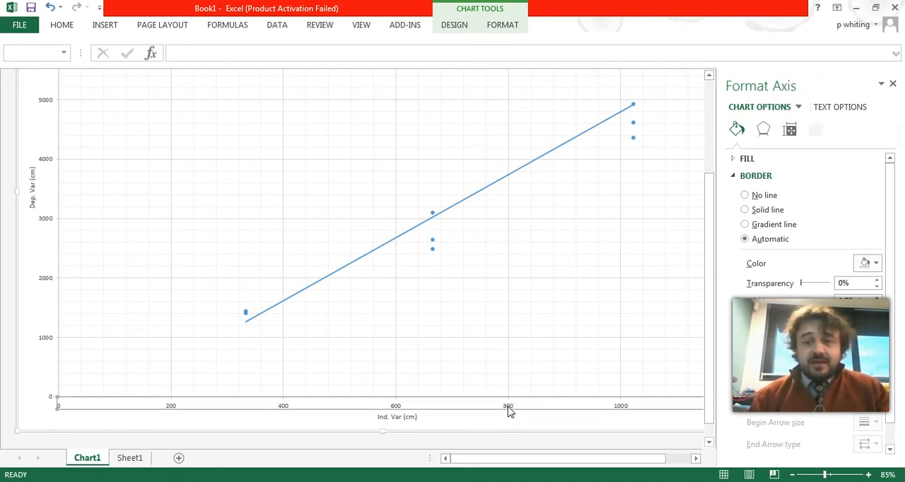
# Set the horizontal axis bounds to a maximum of 1100 and a minimum of 300 in Axis Options.
pyautogui.click(763, 129)
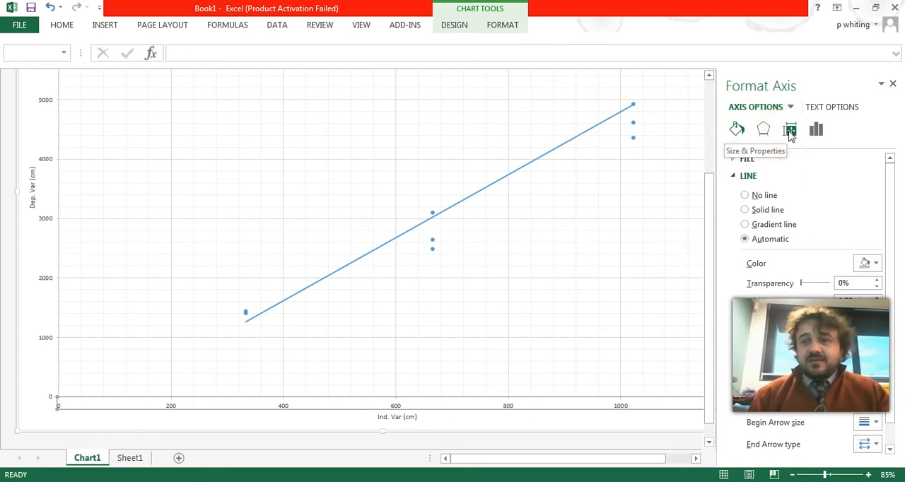
pyautogui.click(763, 129)
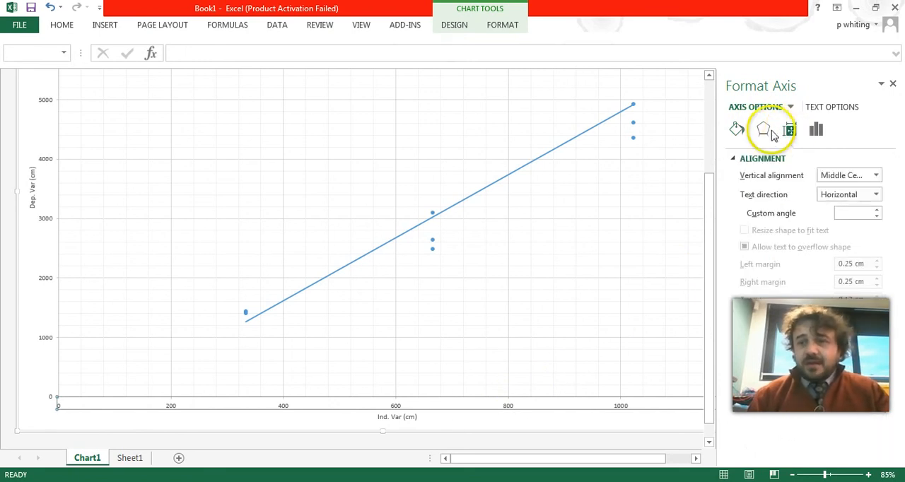
pyautogui.click(815, 130)
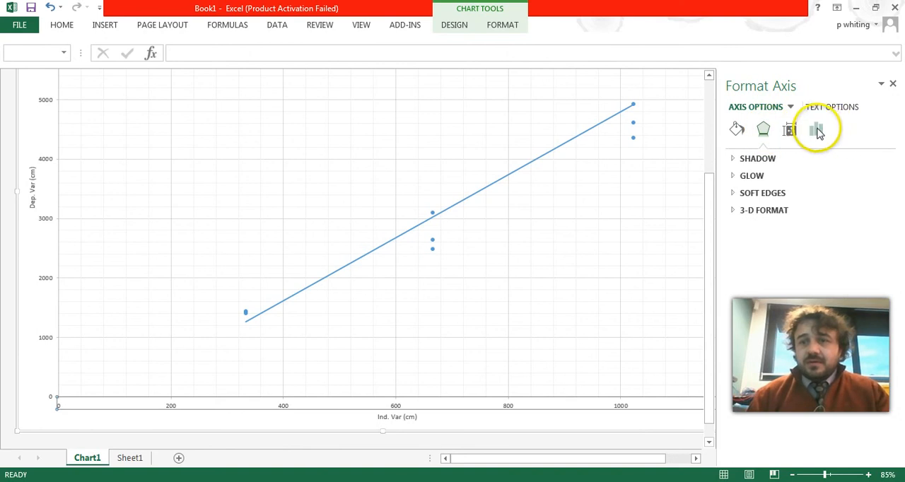
pyautogui.click(815, 130)
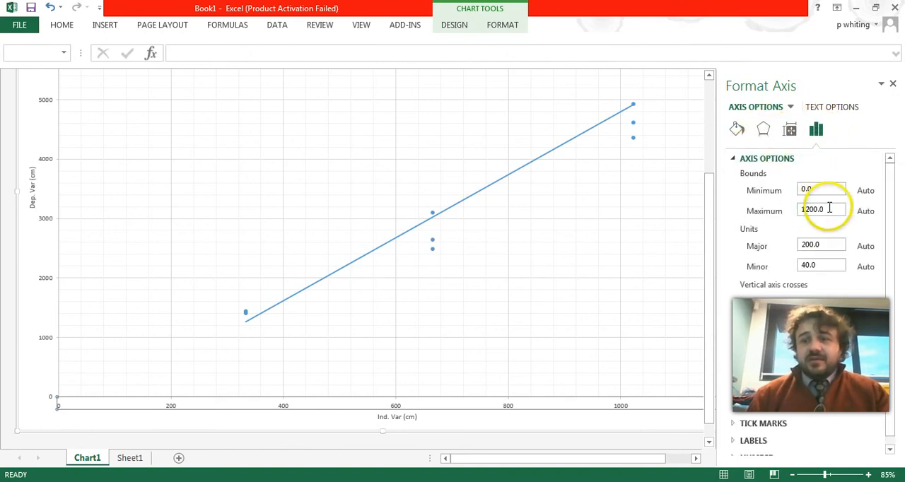
pyautogui.tripleClick(820, 209)
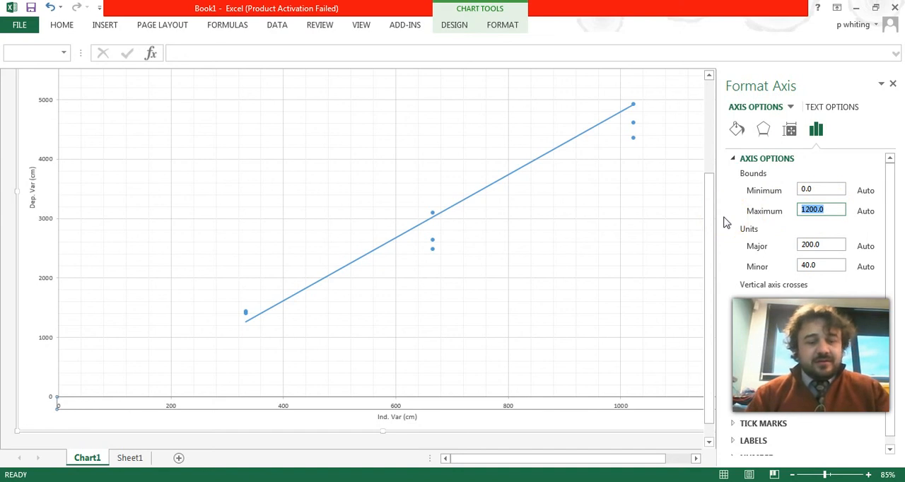
pyautogui.write('1111')
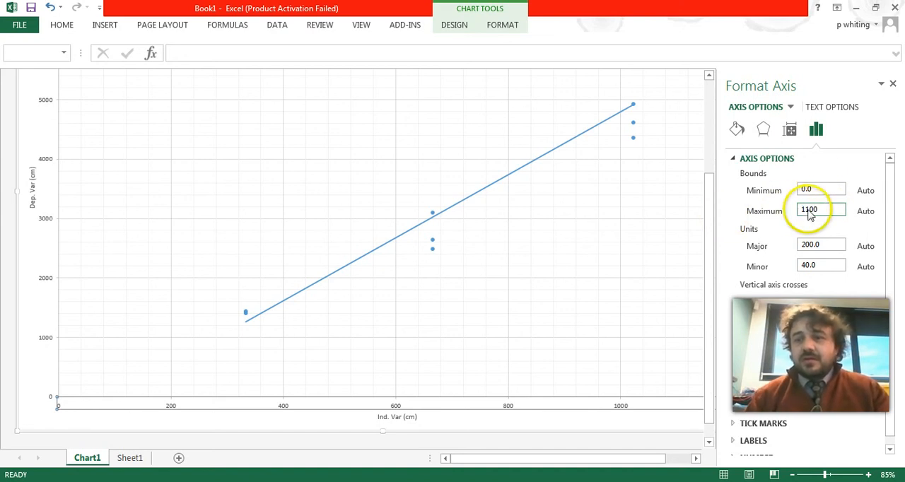
pyautogui.write('100.0')
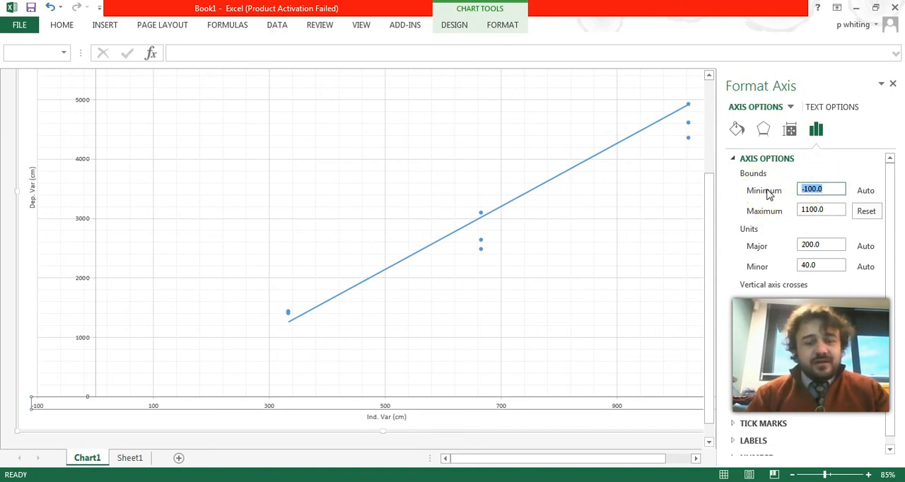
pyautogui.write('300')
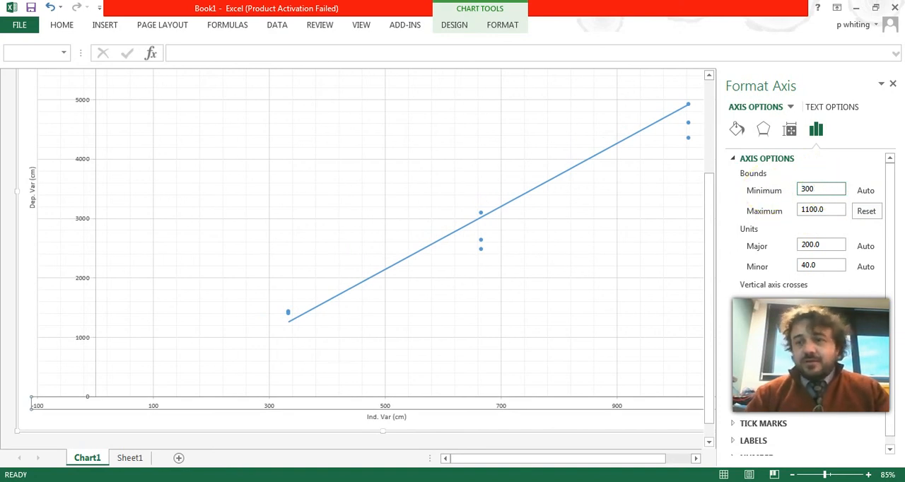
pyautogui.moveTo(857, 320)
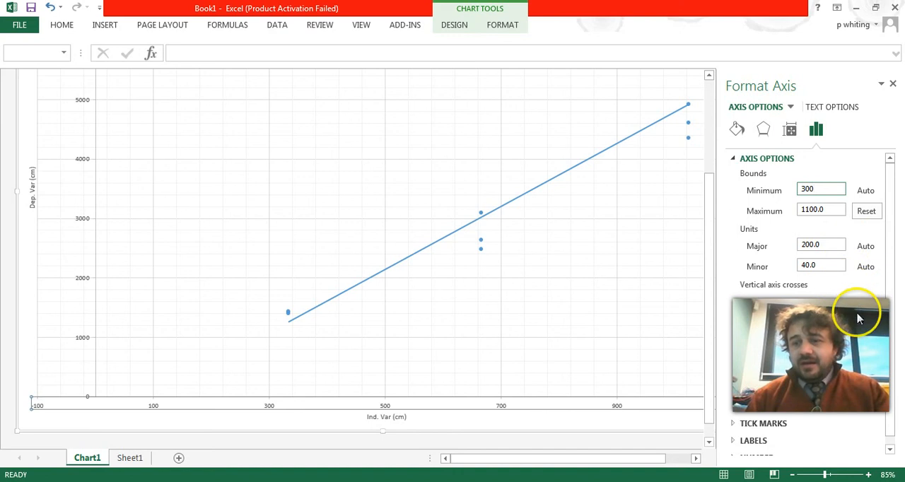